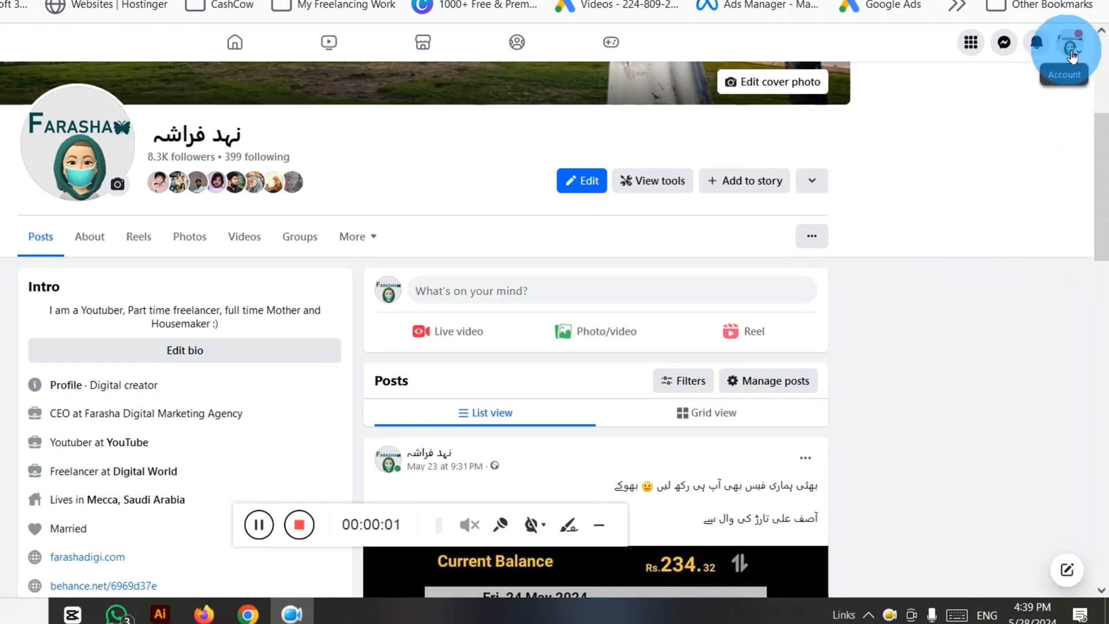
- Switch from the personal profile into the Saherish's World Page via the account avatar
scroll("down", 3)
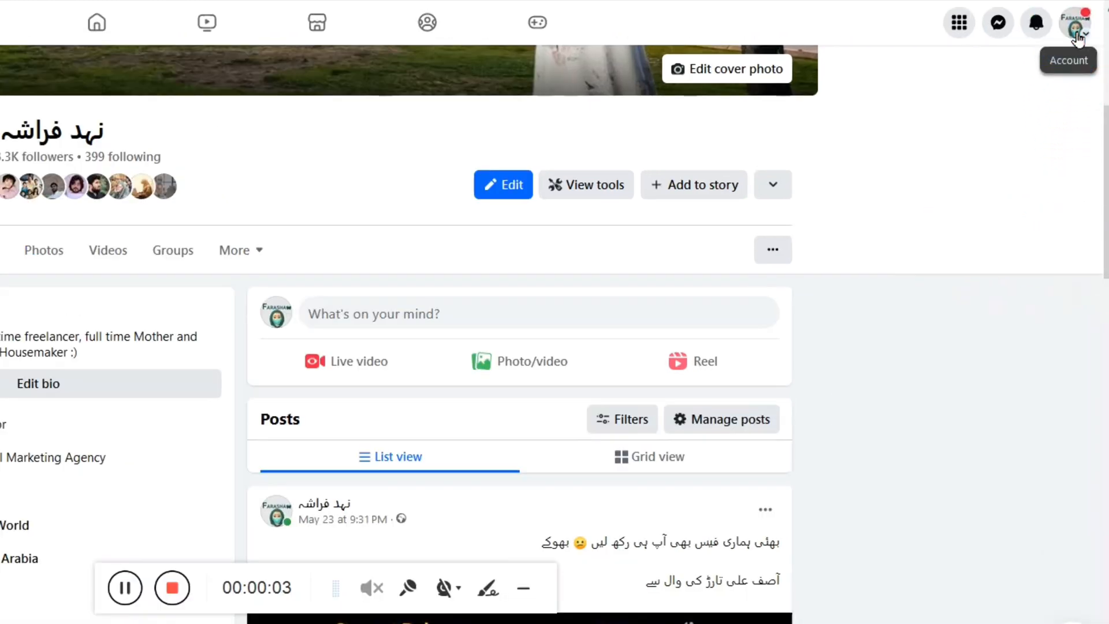
left_click(1076, 21)
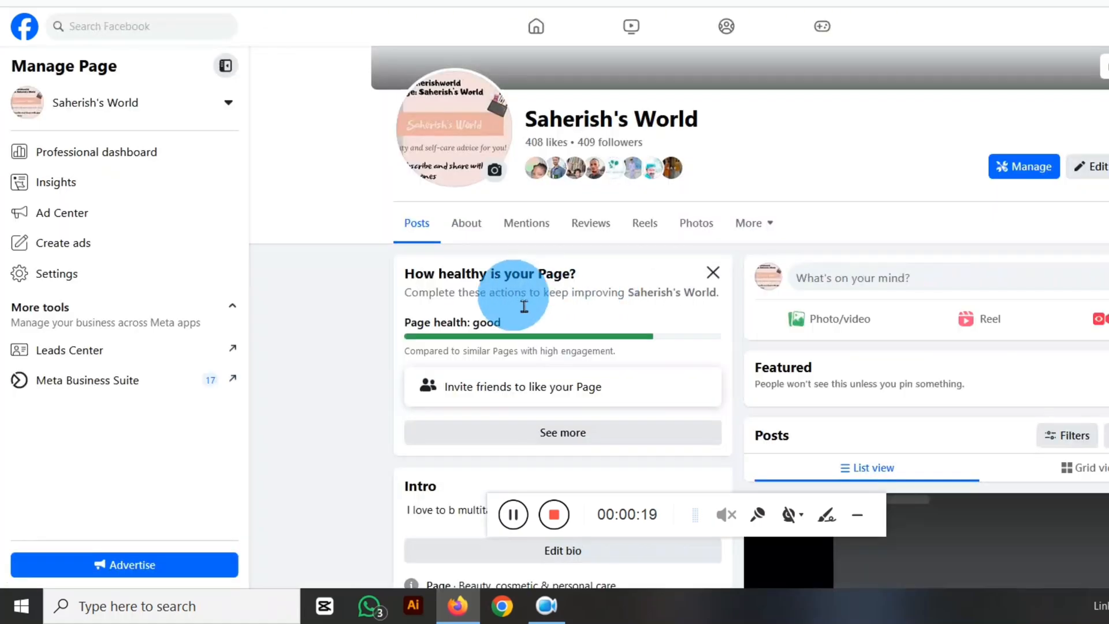
mouse_move(70, 350)
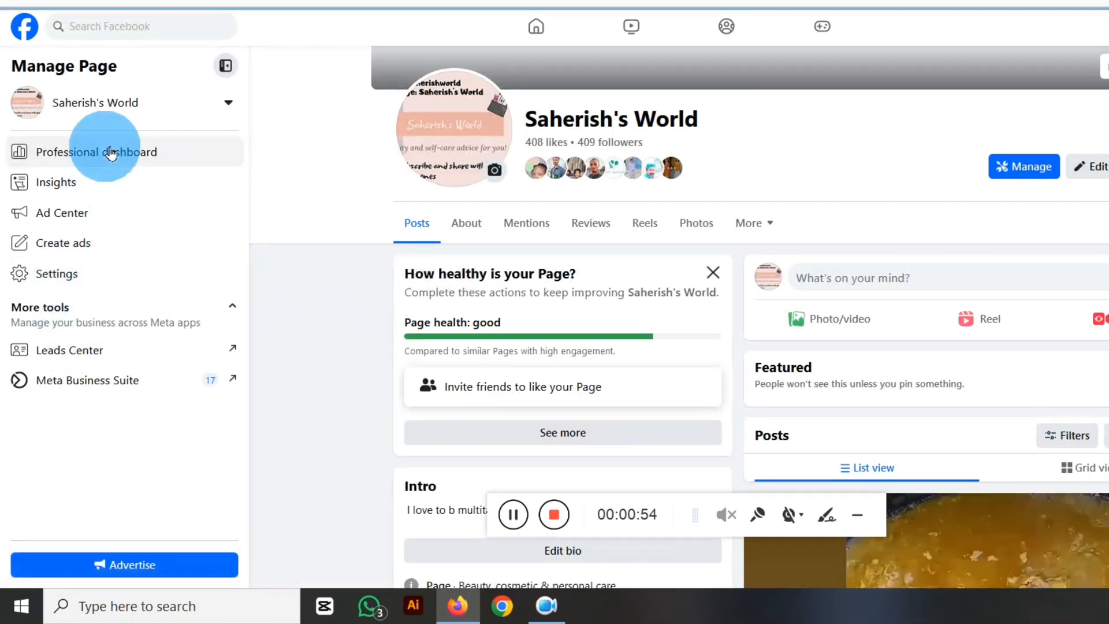
mouse_move(118, 159)
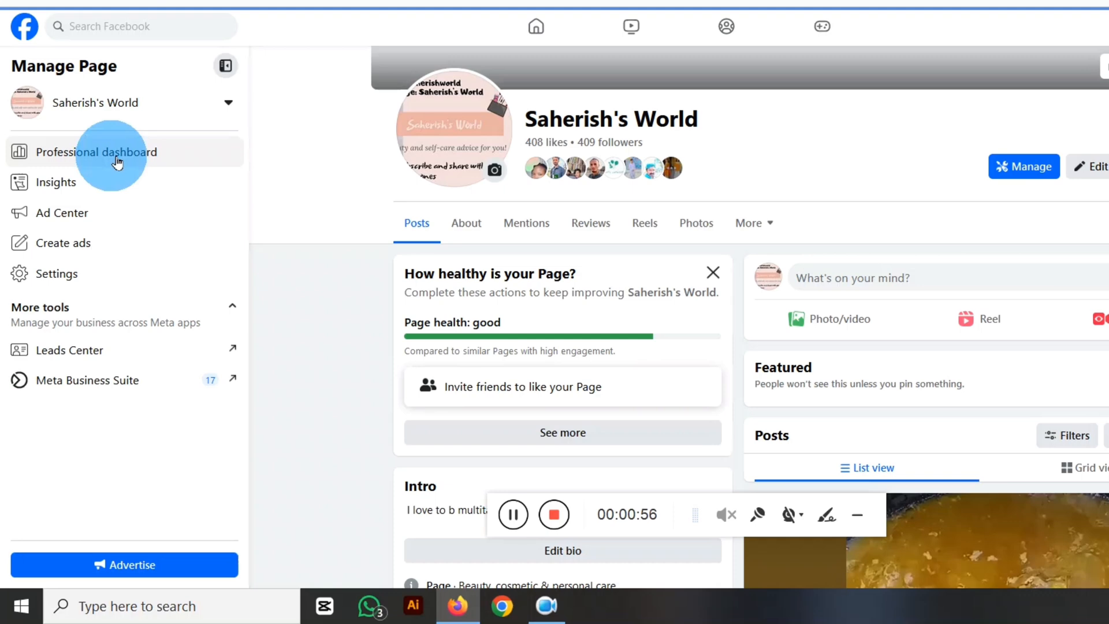
- Open the Professional dashboard from the Manage Page sidebar
left_click(97, 151)
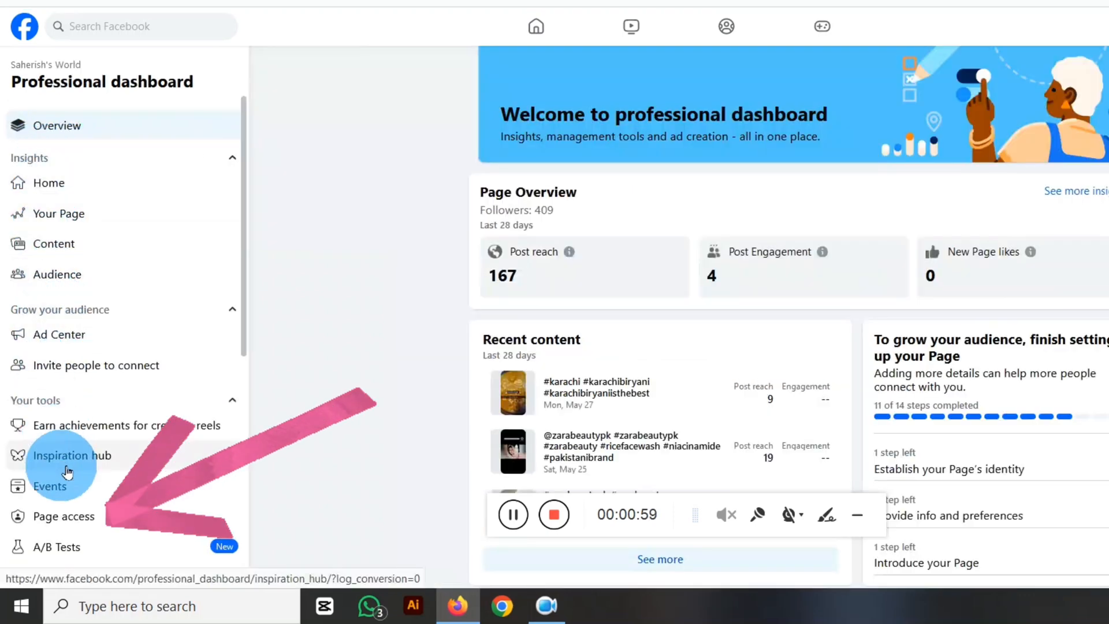
mouse_move(63, 516)
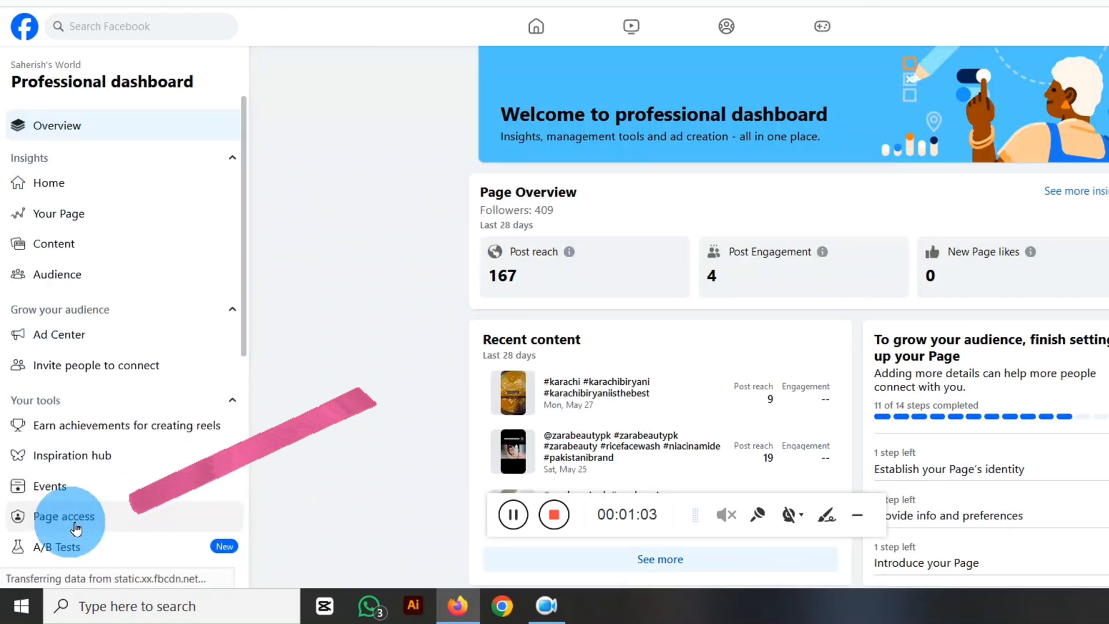
- Open Page access under Your tools to see who can manage the Page
left_click(62, 517)
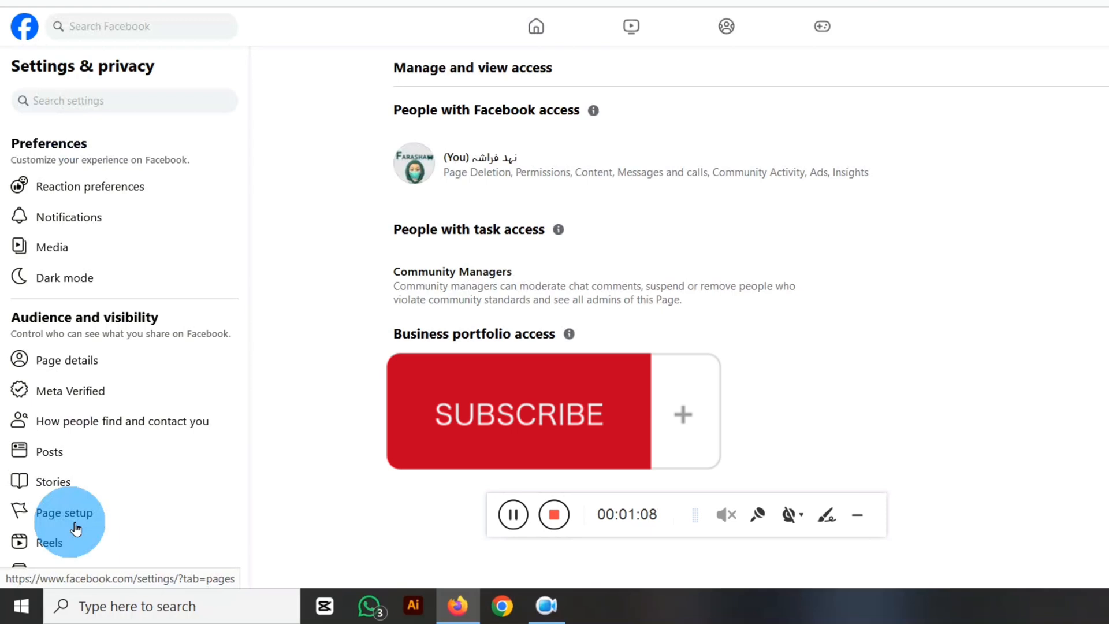
mouse_move(1025, 175)
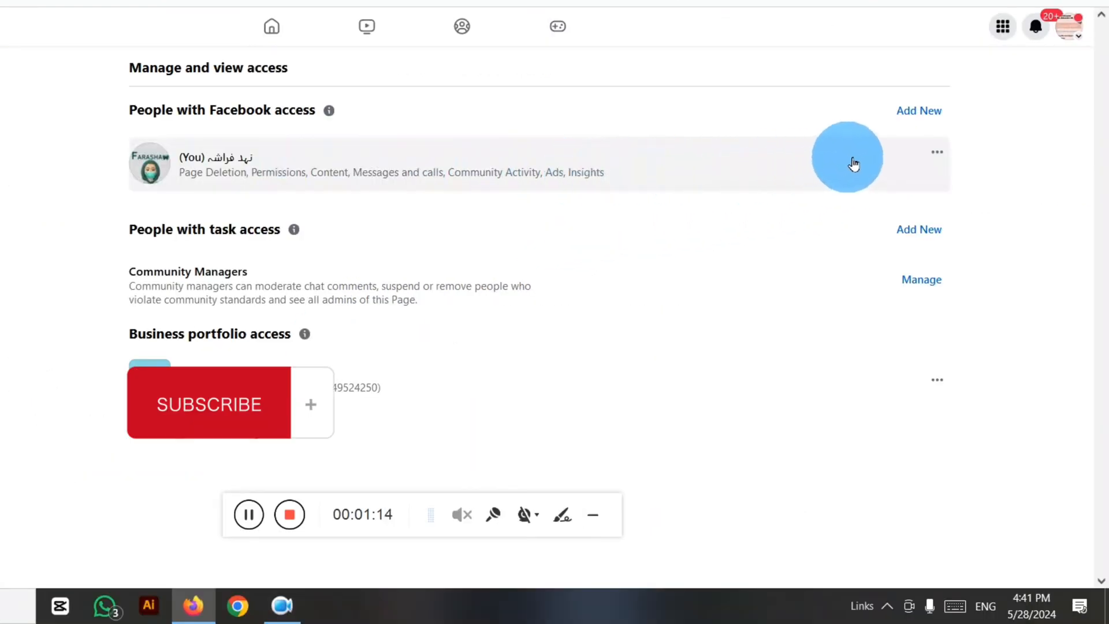
- Choose Remove access from the menu beside your own entry under People with Facebook access
left_click(937, 151)
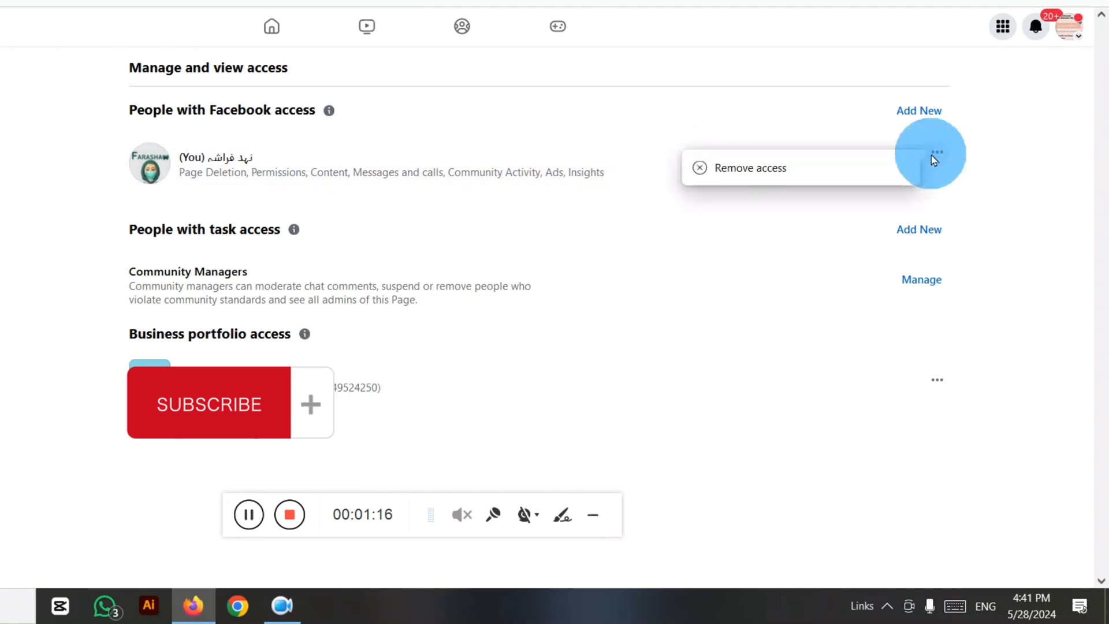
left_click(751, 167)
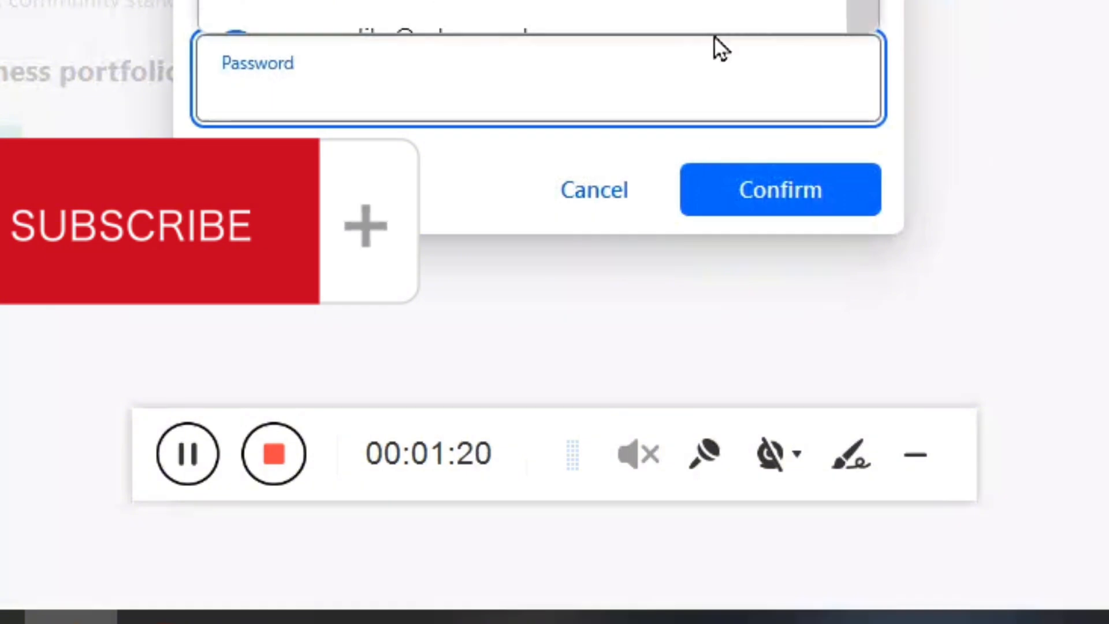
- Enter the password, confirm removing your Page access, and return to your personal profile
type("password")
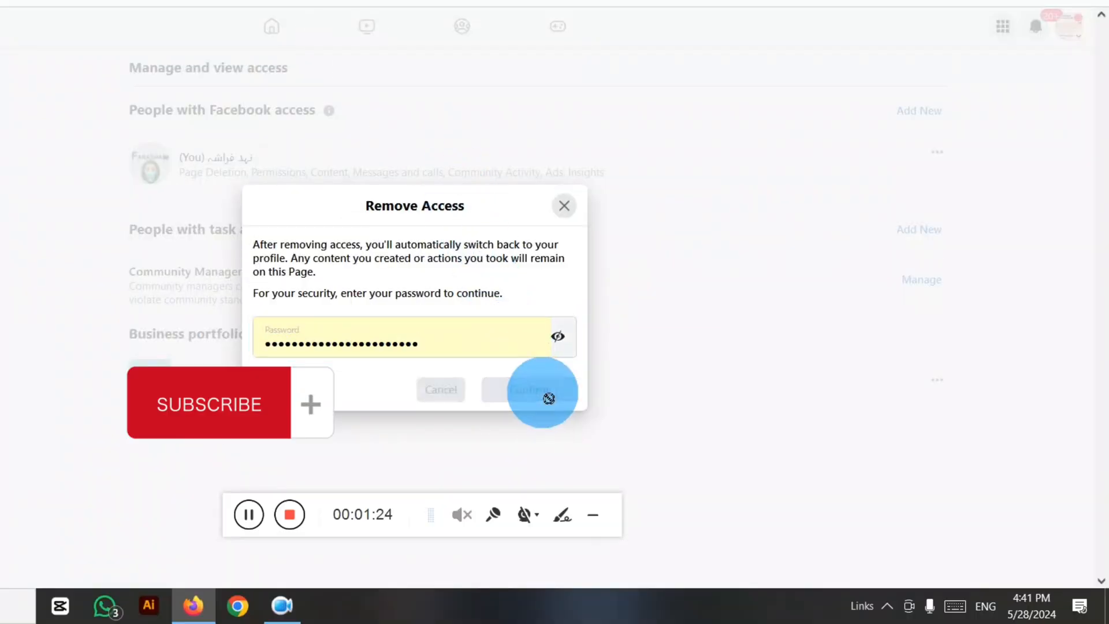
left_click(529, 389)
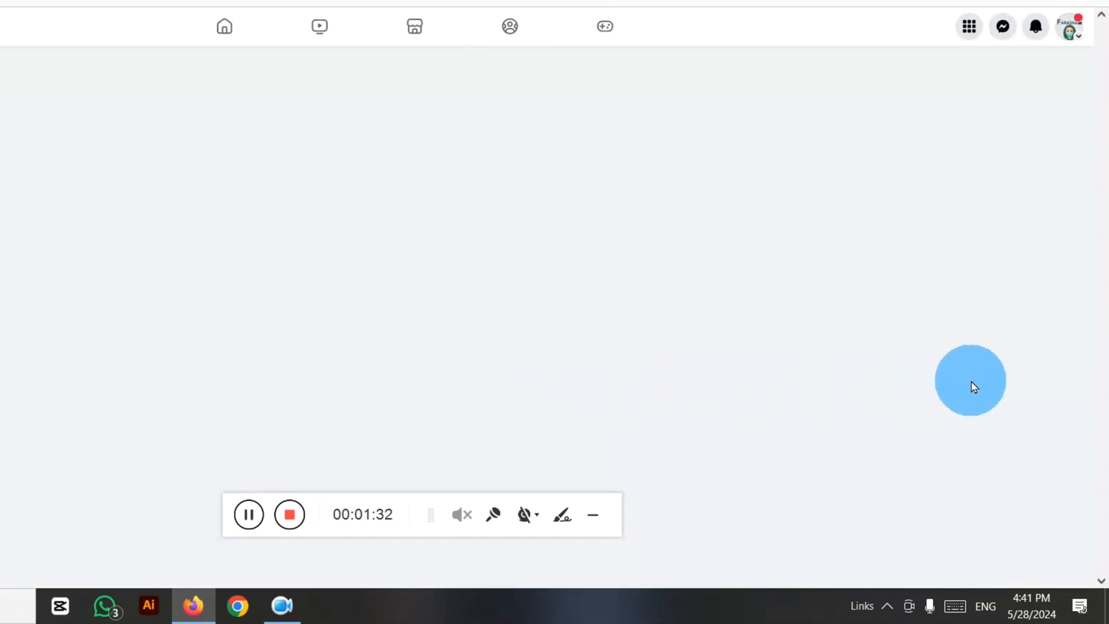
left_click(1070, 27)
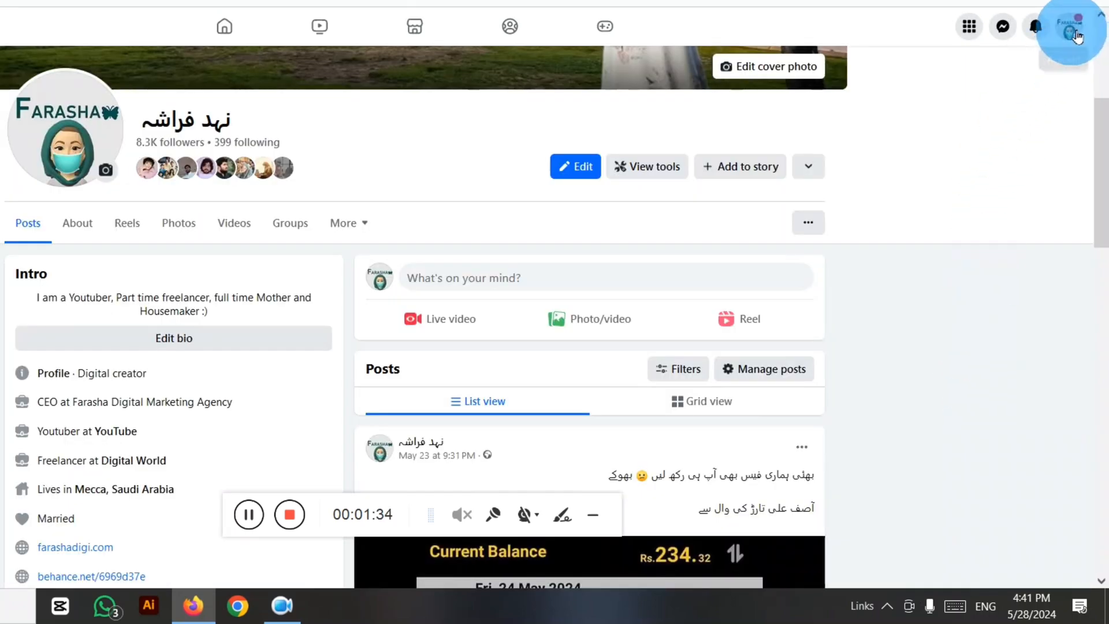